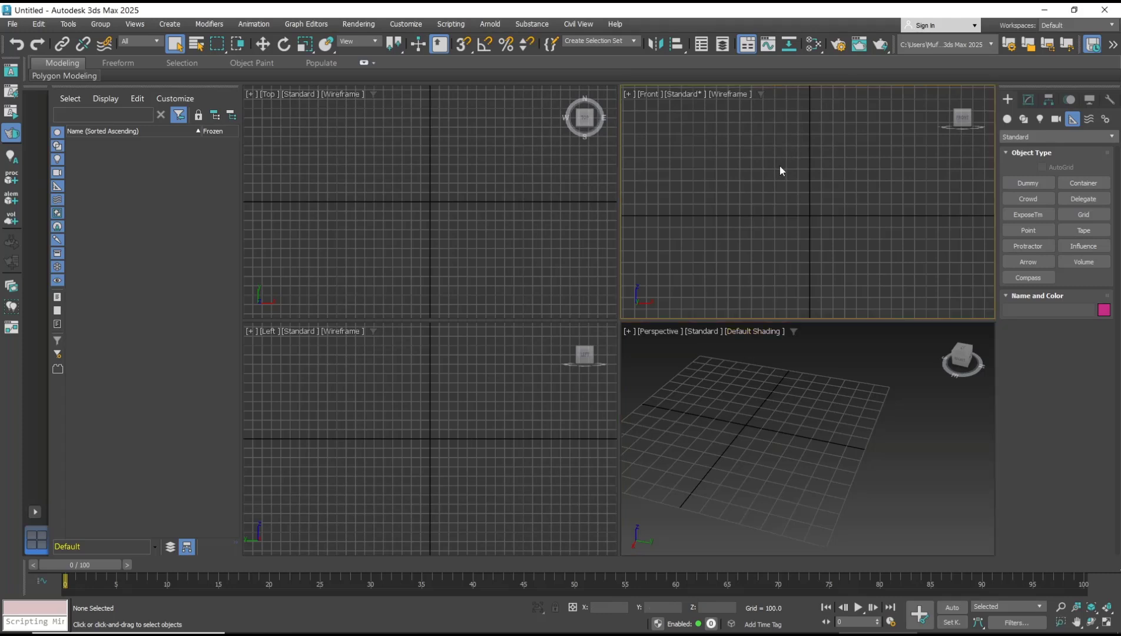
mouse_move(739, 187)
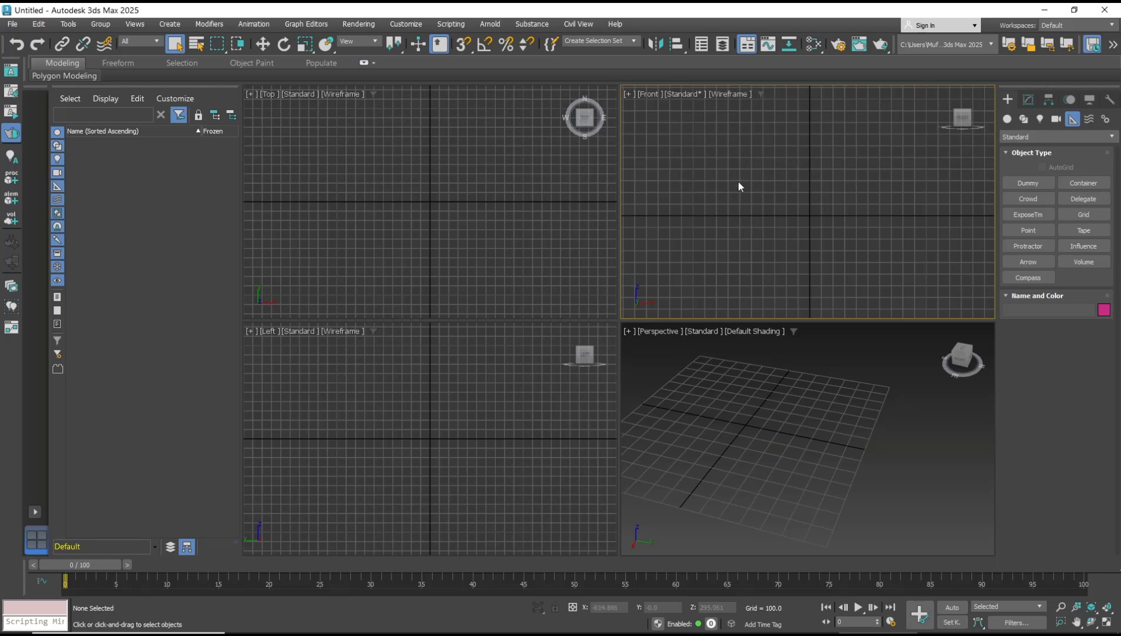
Open the Front viewport's shading menu to reach the Viewport Background options.
left_click(730, 93)
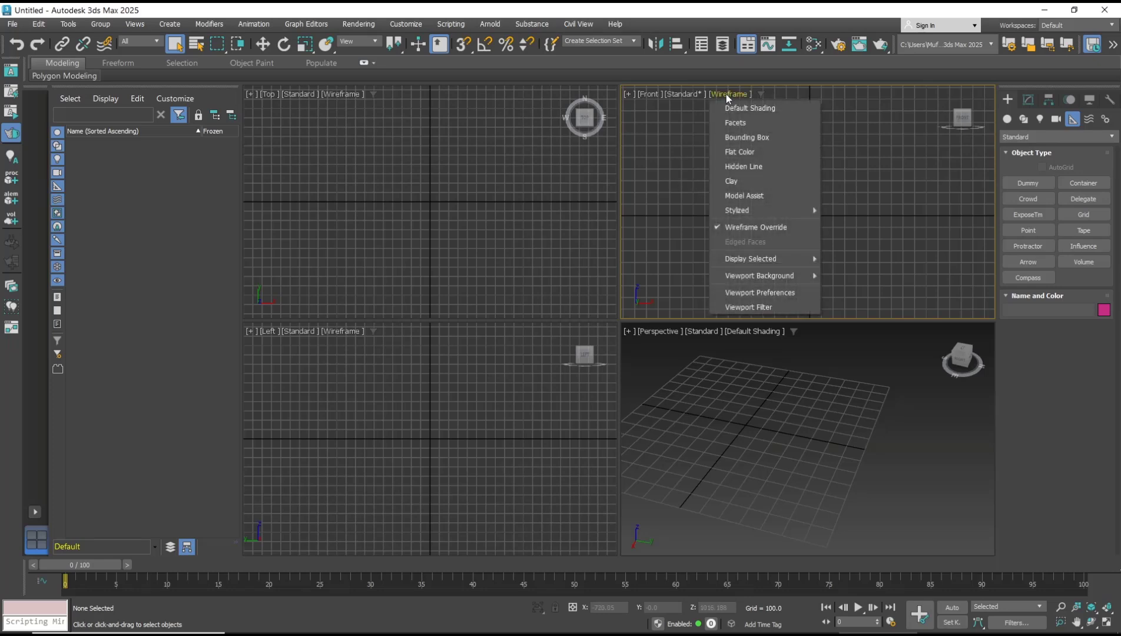
mouse_move(760, 292)
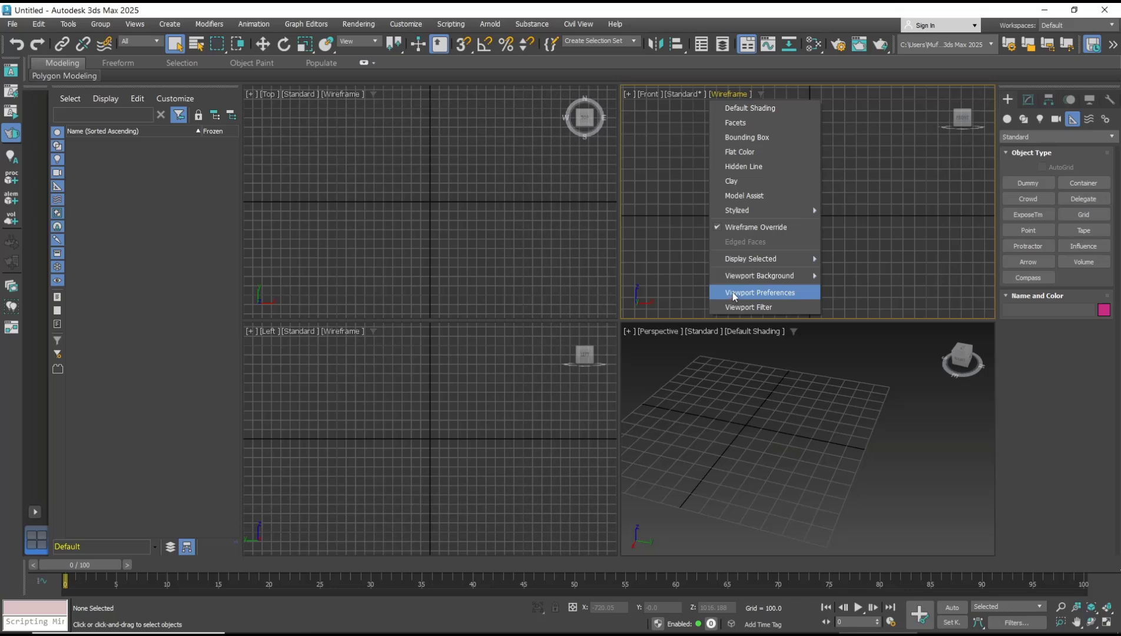
mouse_move(760, 275)
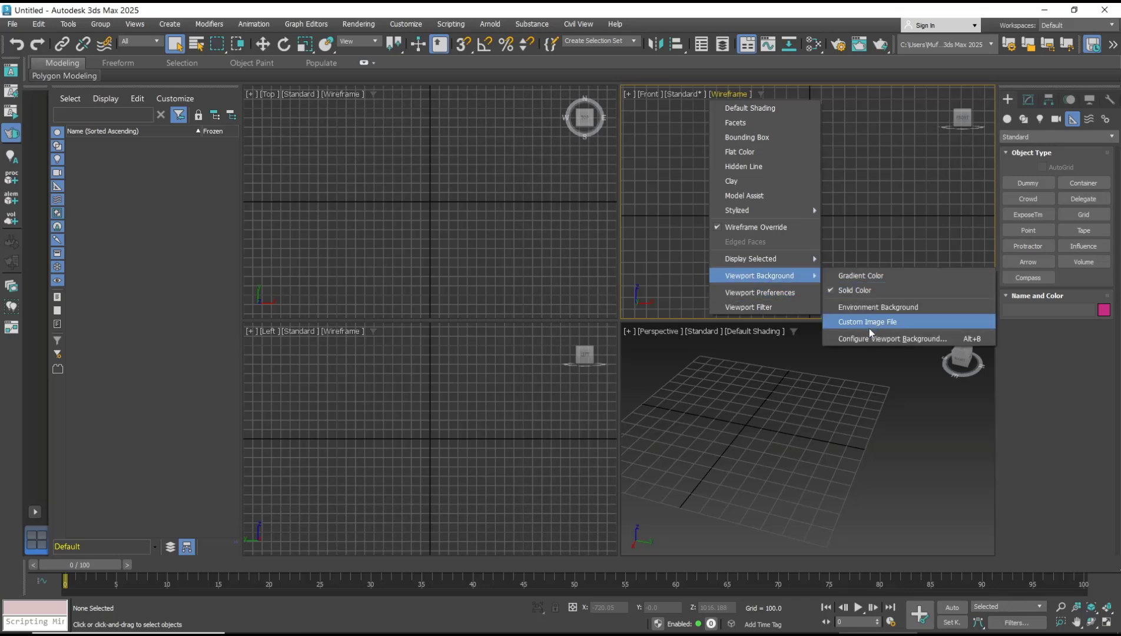
Load sky.jpg as a custom image file background and apply it to the Front viewport.
left_click(867, 321)
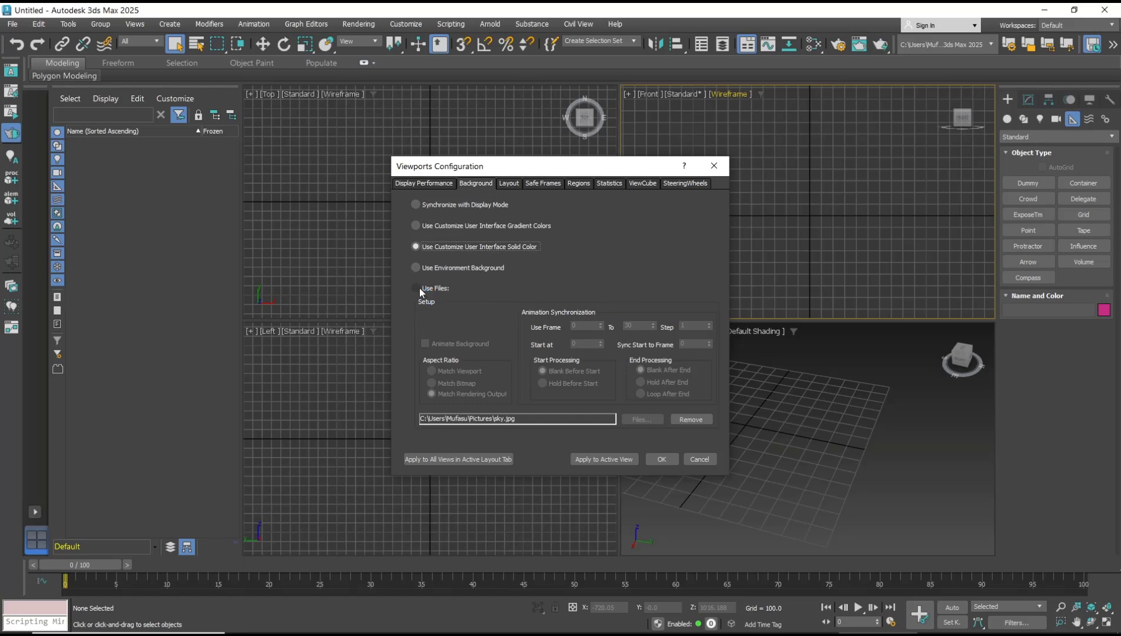
left_click(416, 287)
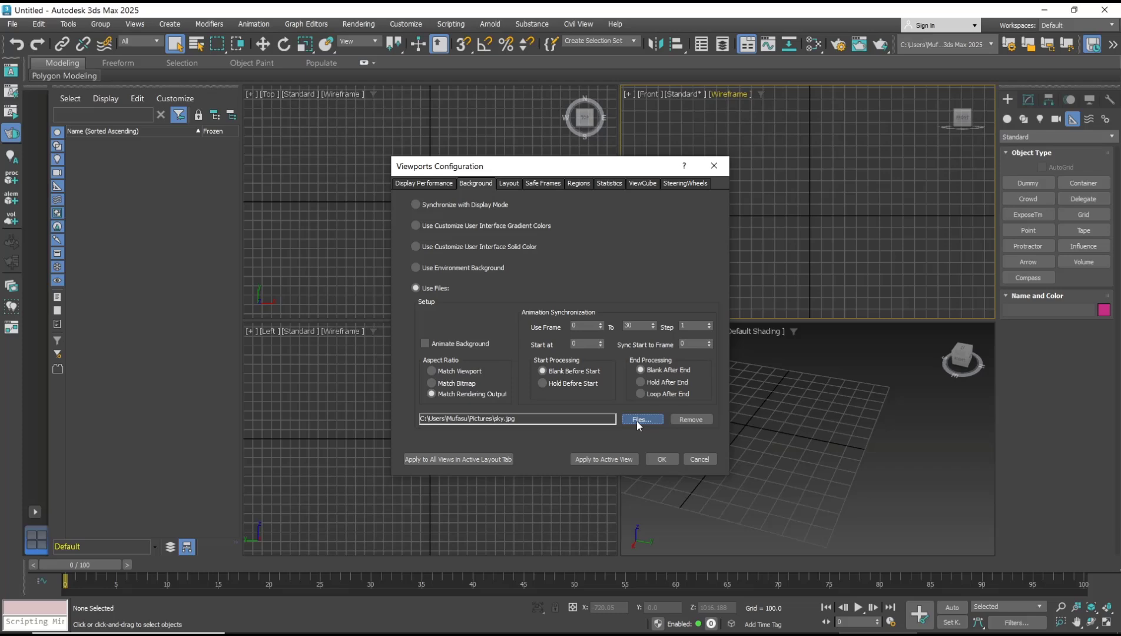
left_click(640, 419)
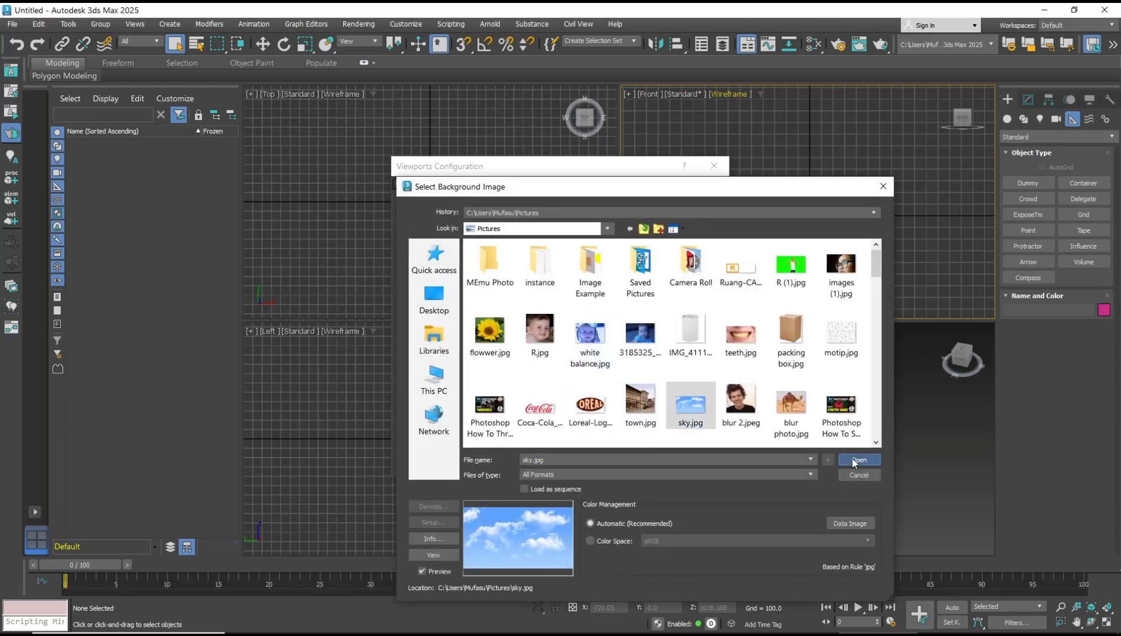
left_click(858, 460)
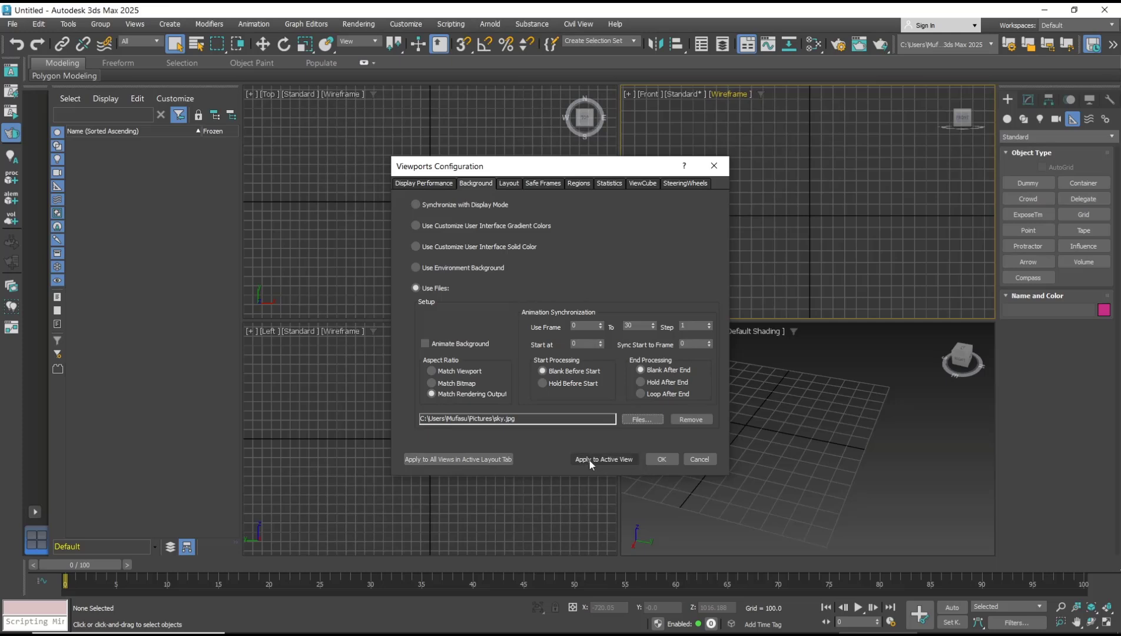
left_click(603, 458)
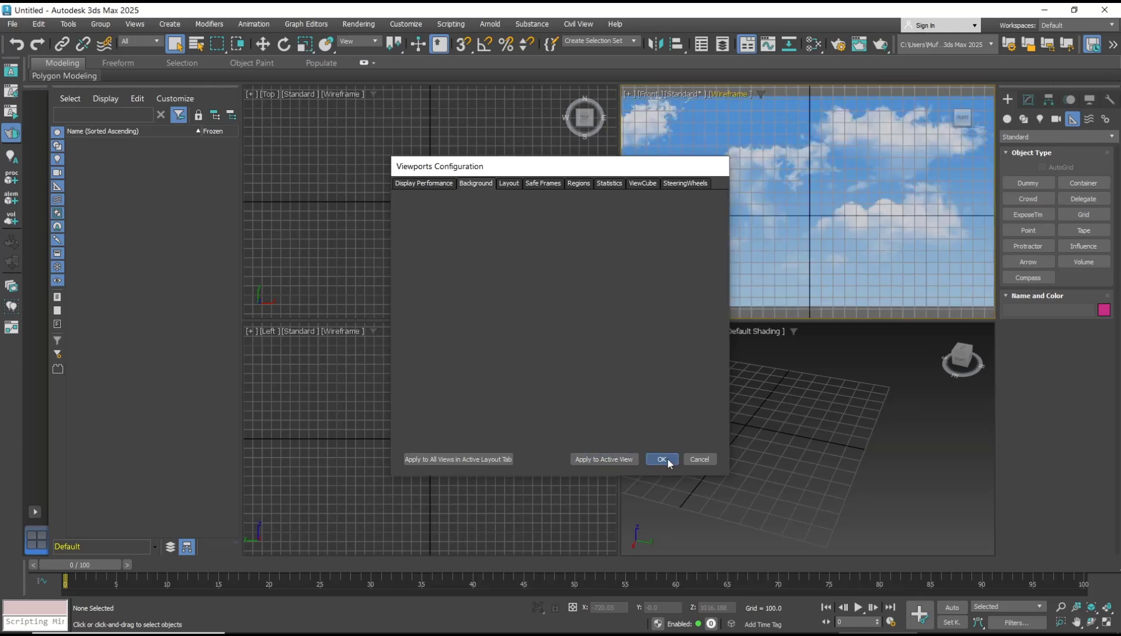
left_click(660, 459)
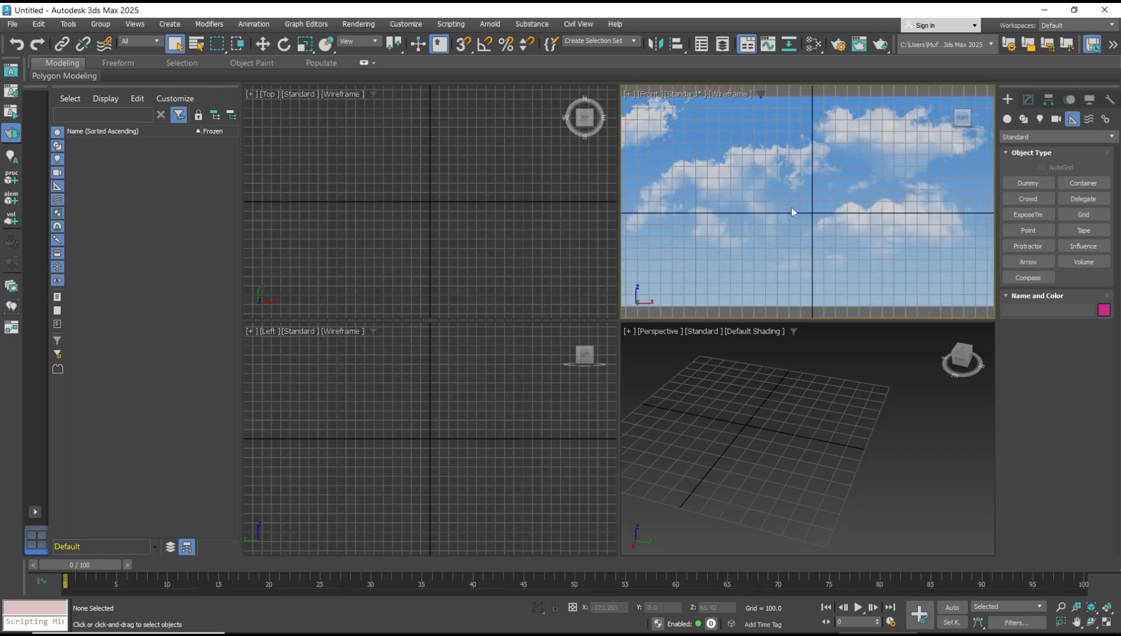
mouse_move(786, 214)
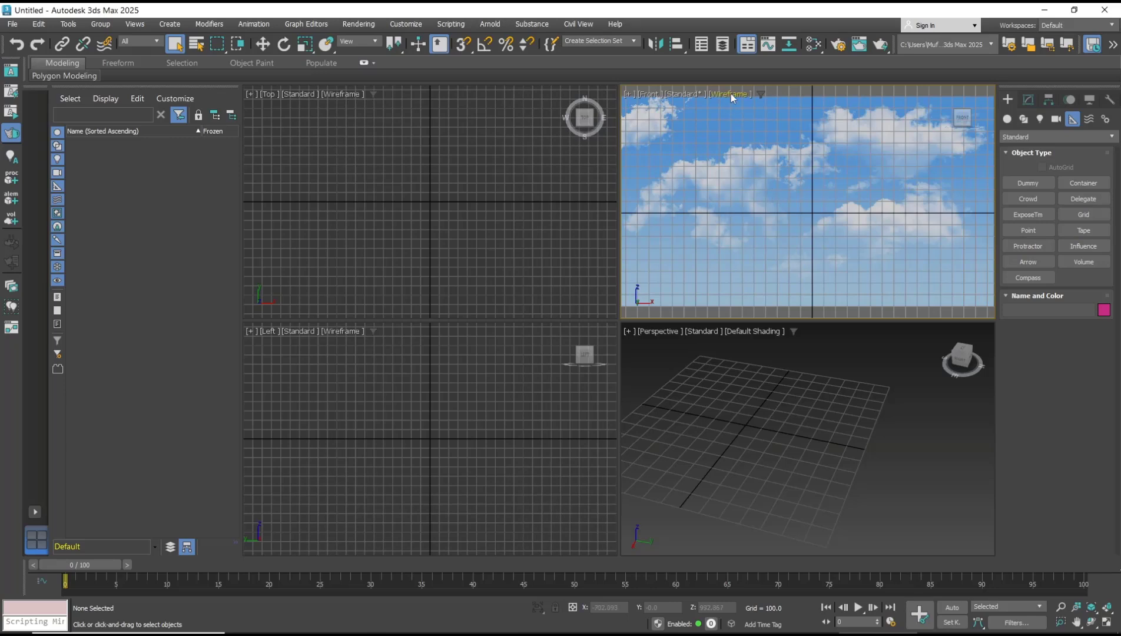
Set the Front viewport's Viewport Background back to Solid Color.
left_click(730, 94)
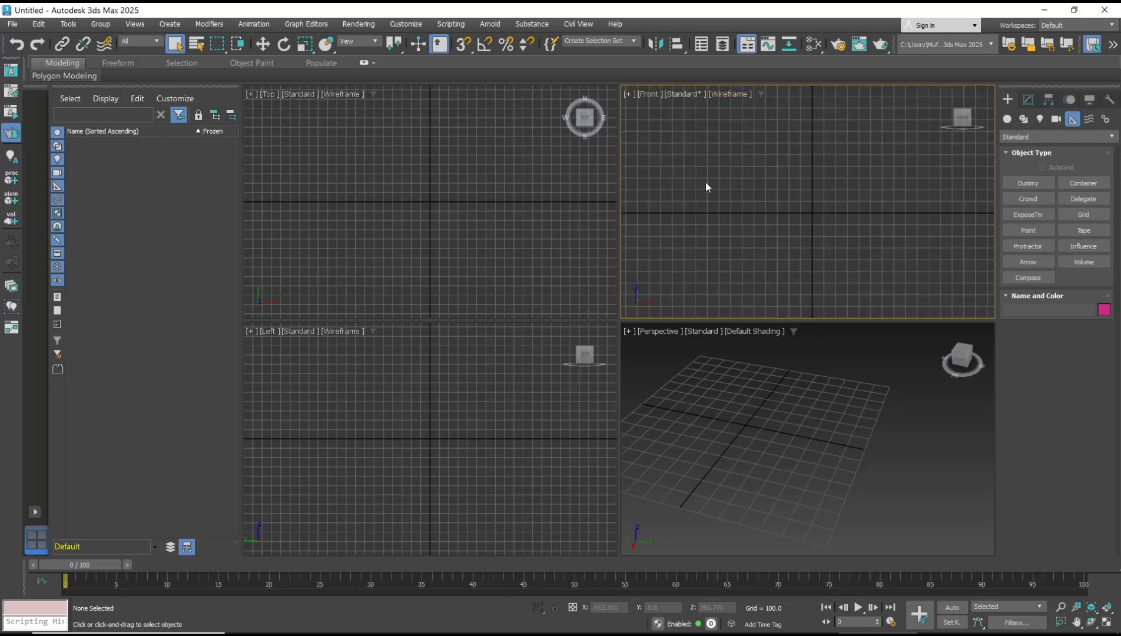
Open Configure Viewport Background from the Front viewport's shading menu.
left_click(730, 93)
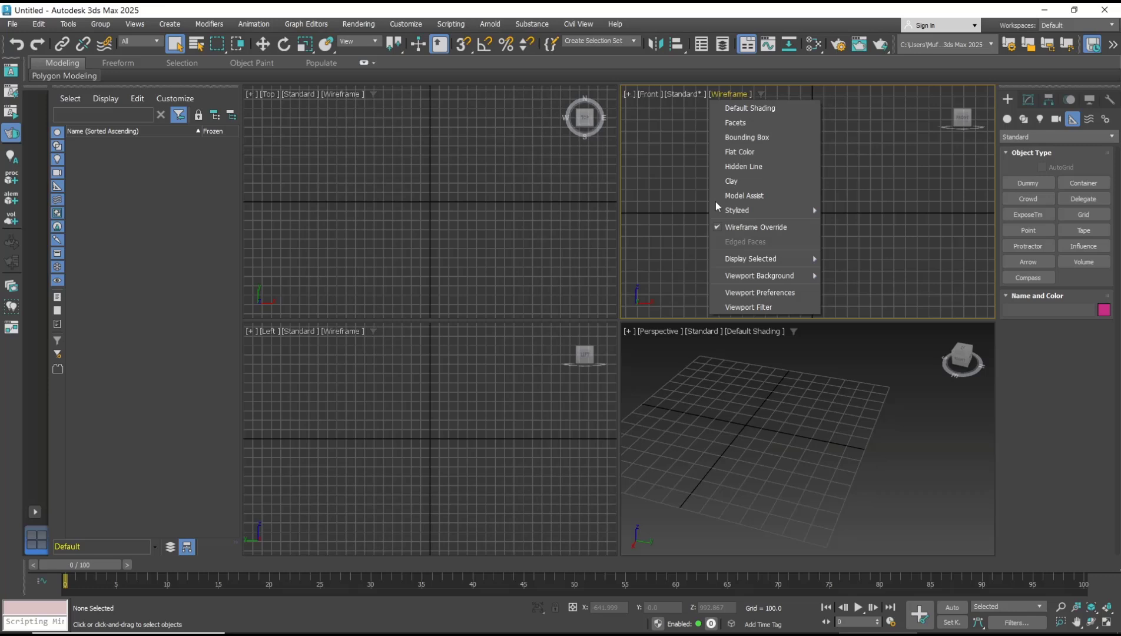
mouse_move(759, 275)
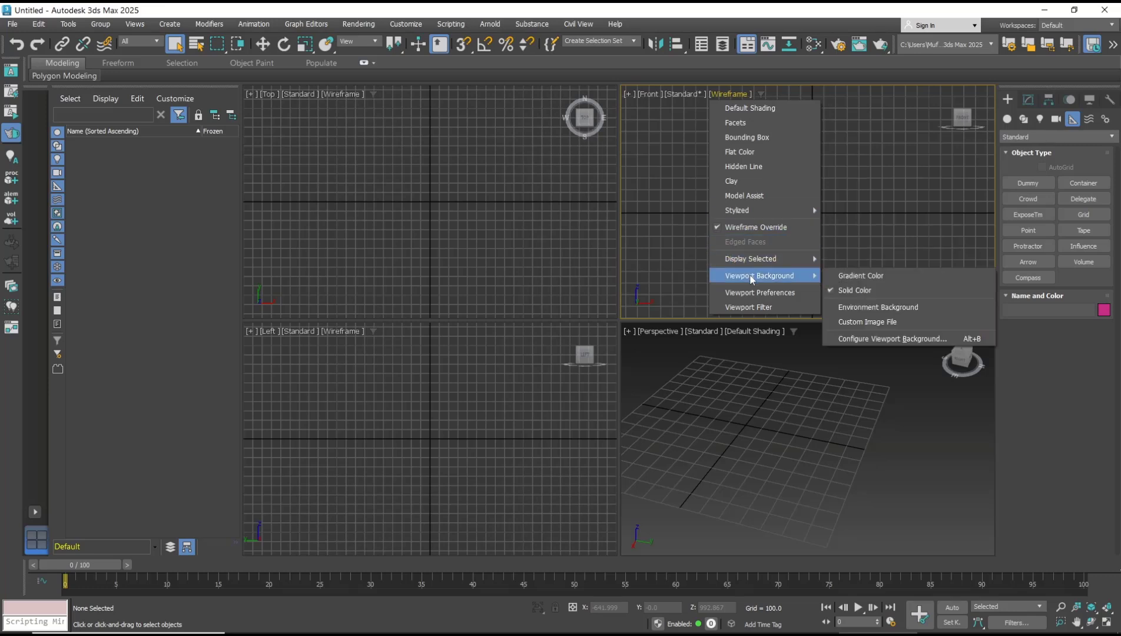
mouse_move(890, 337)
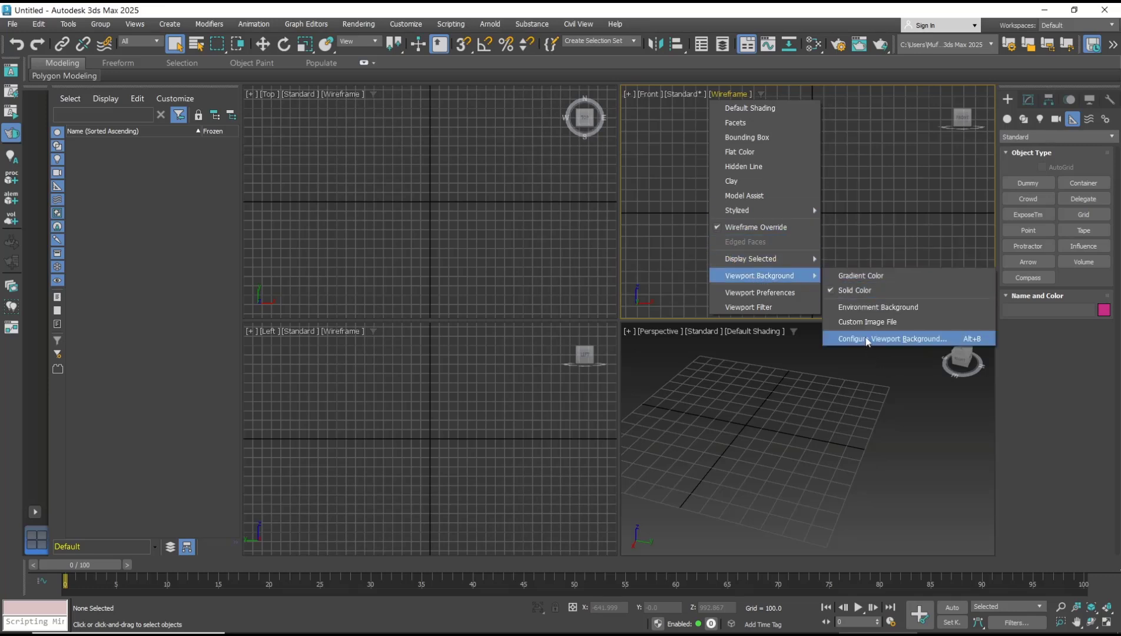
left_click(891, 338)
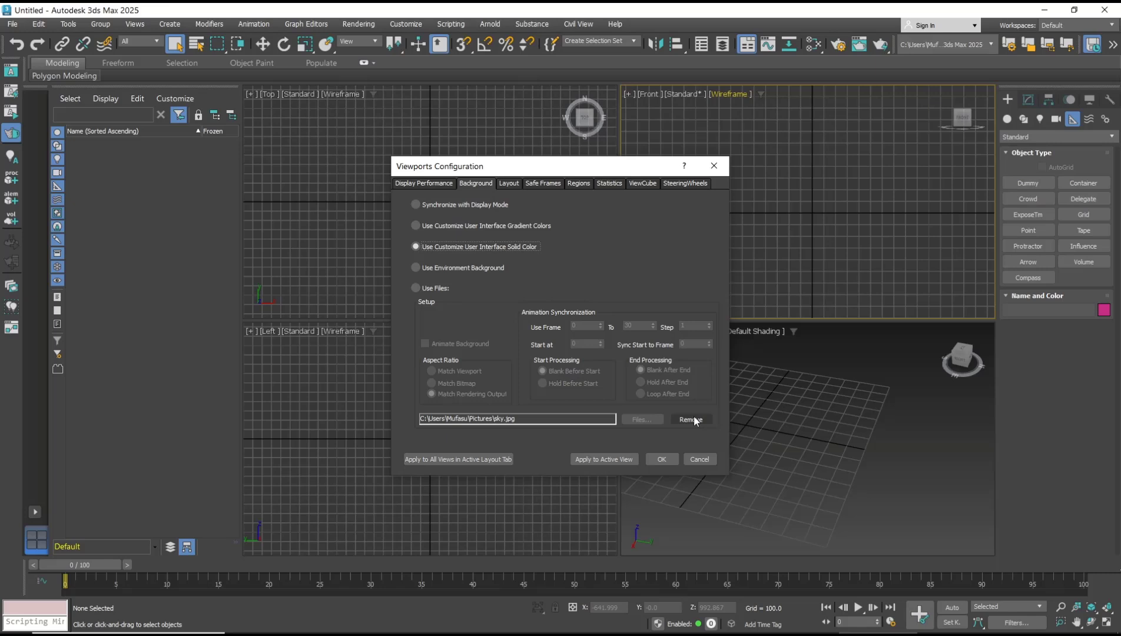
Remove the sky.jpg file path from the Background tab and close the dialog.
left_click(691, 419)
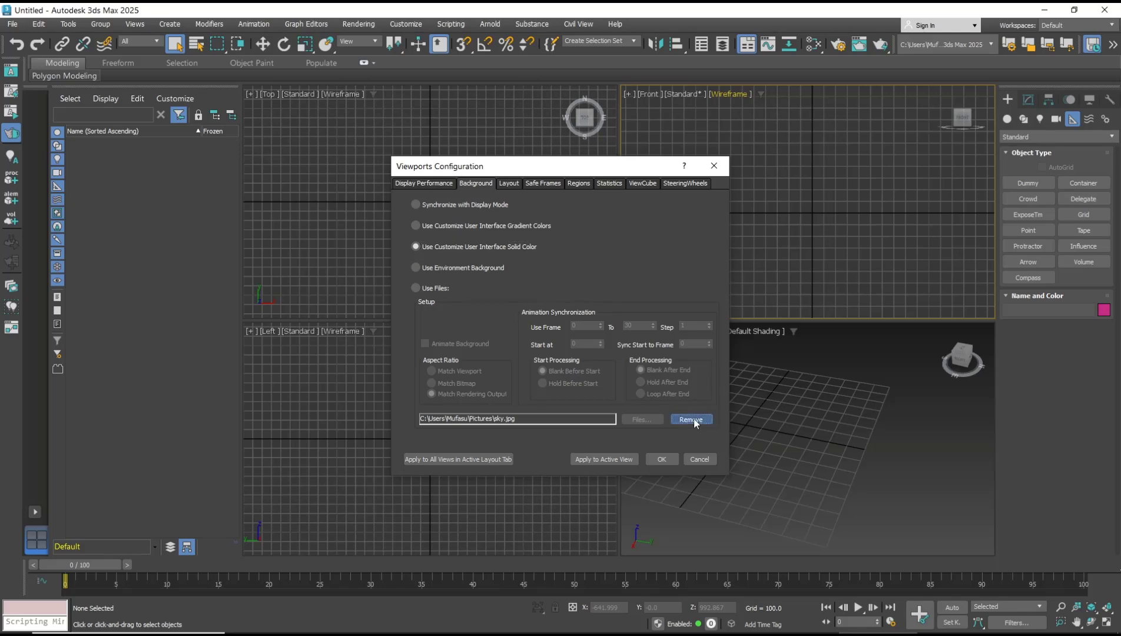
left_click(690, 419)
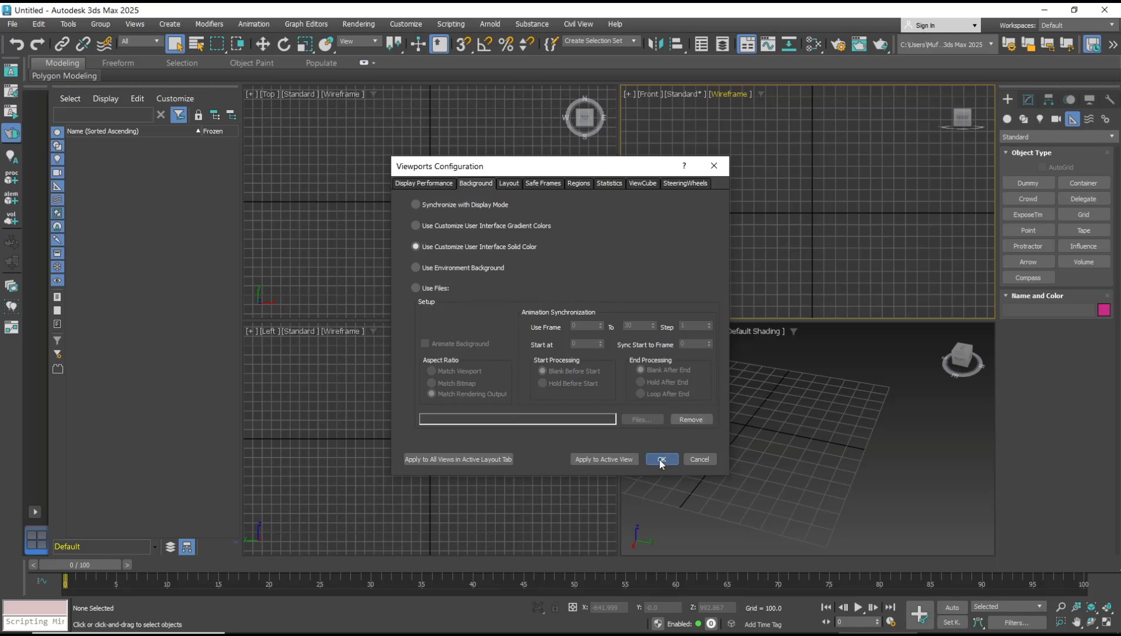
left_click(659, 459)
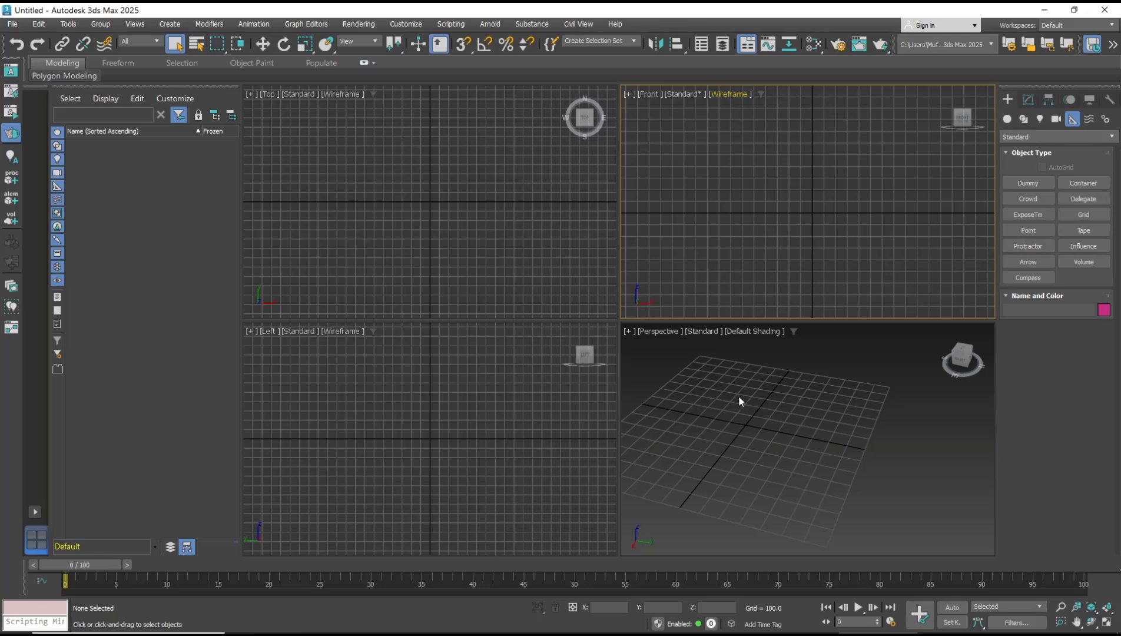